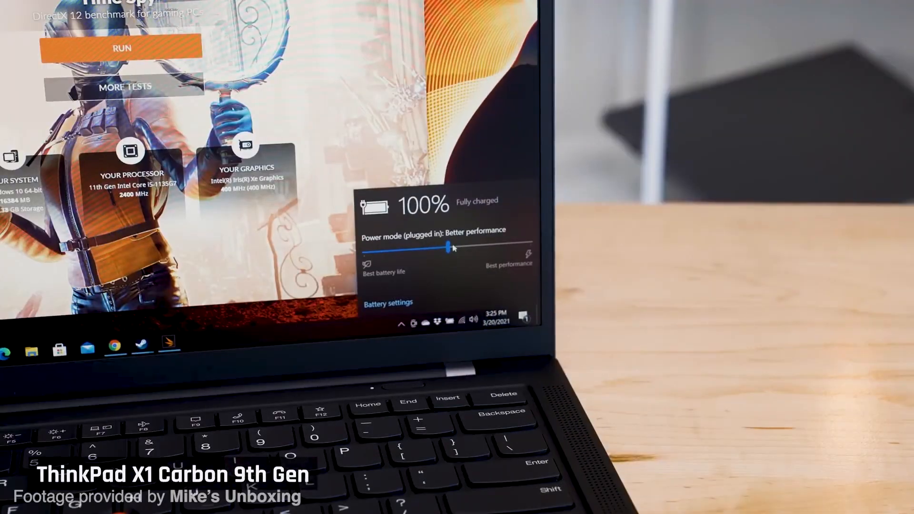
left_click_drag(452, 247, 529, 243)
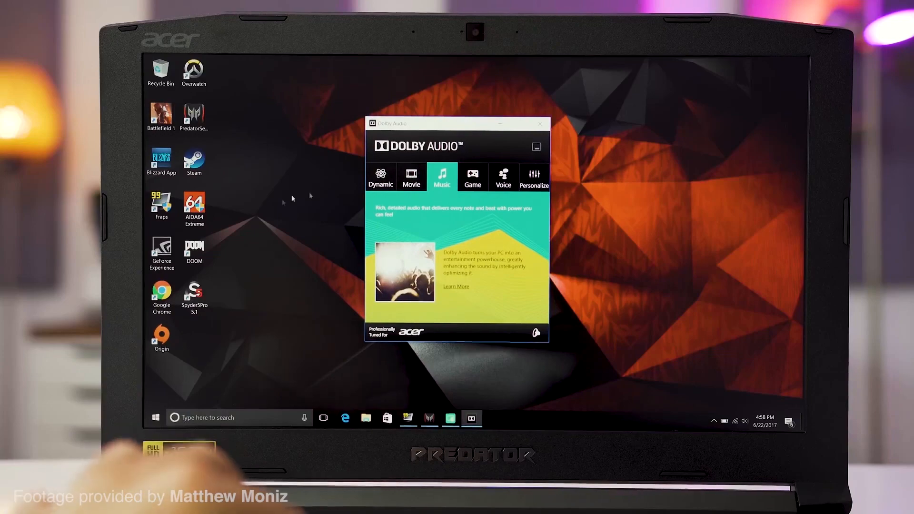
left_click(410, 177)
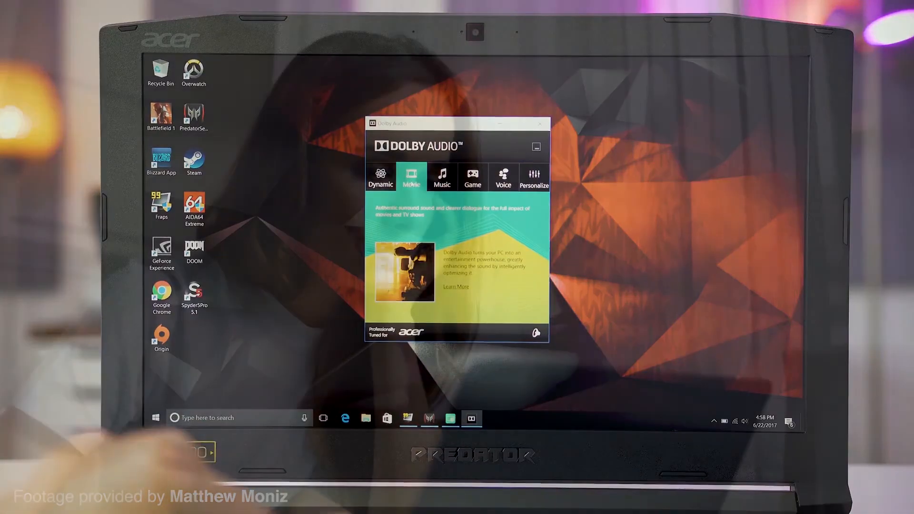